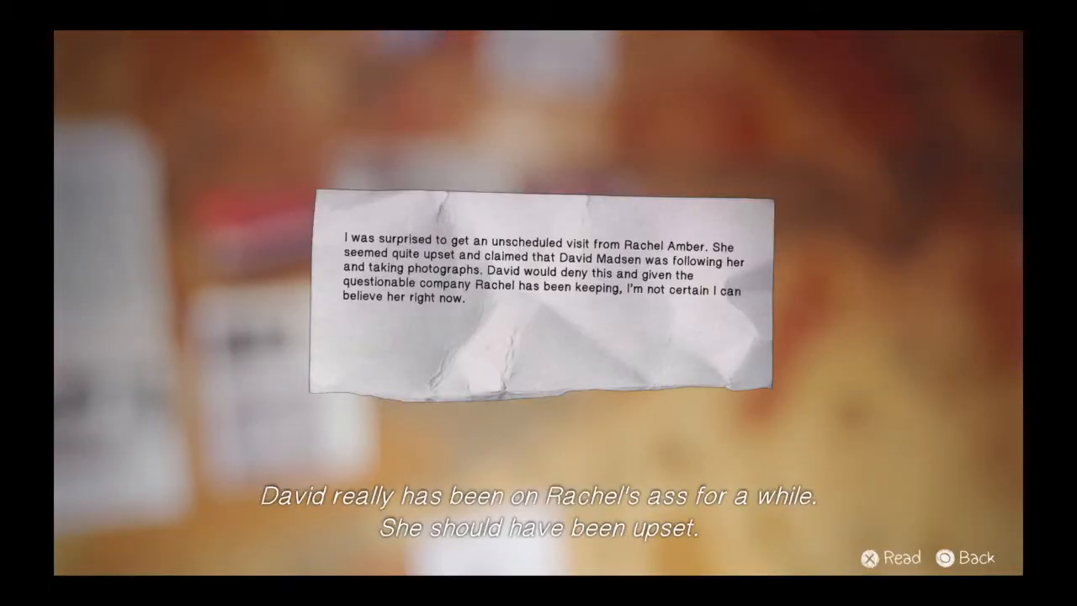
- Read the Rachel Amber visit note, view David's photos, and return to the board
key("circle")
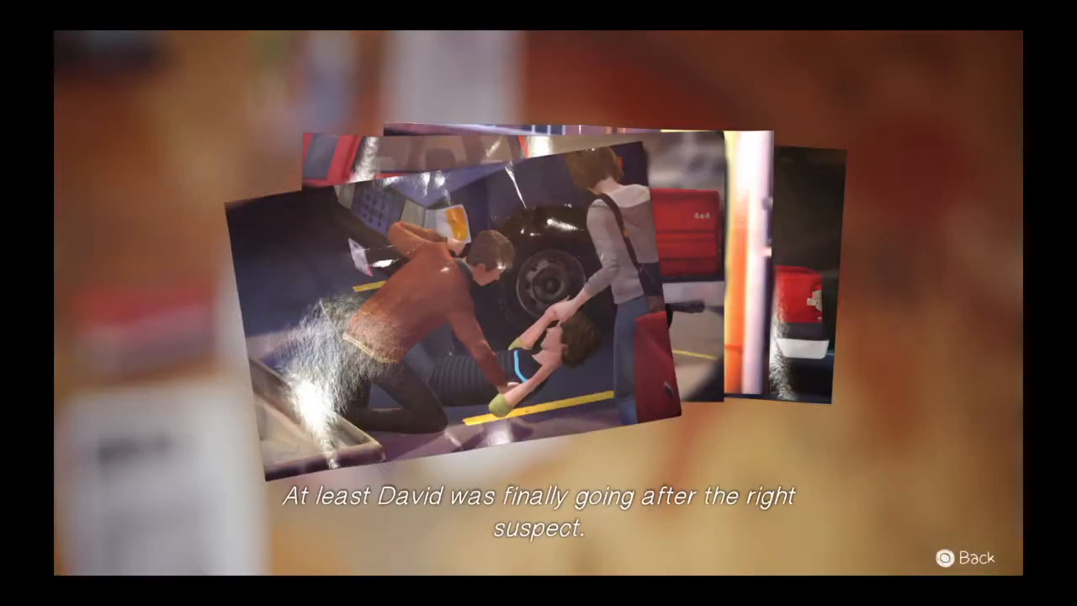
left_click(956, 557)
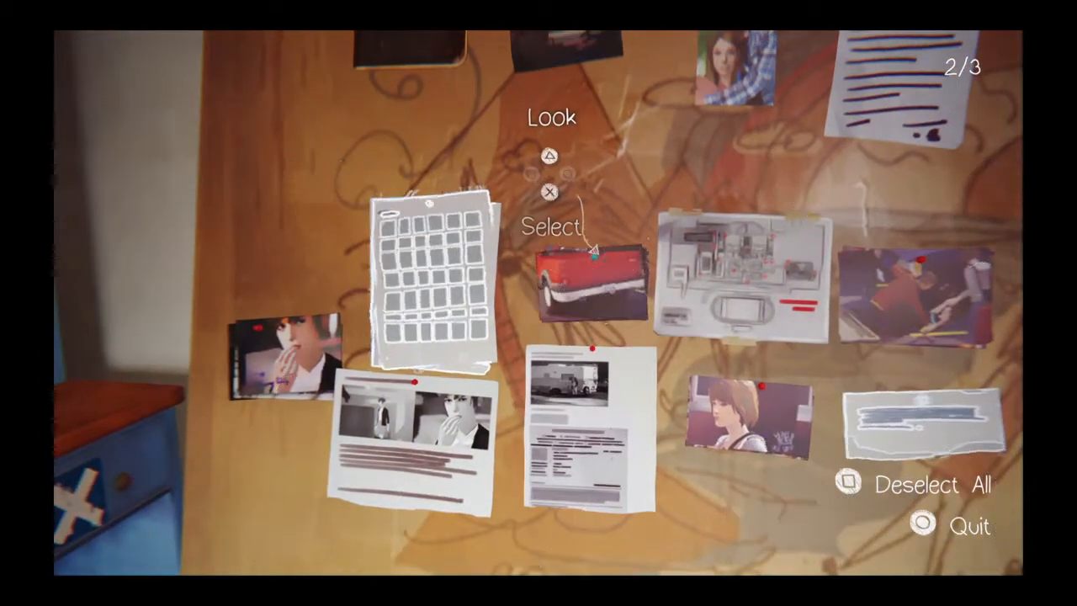
- Examine the red truck licence-plate photos and finish with them
left_click(592, 283)
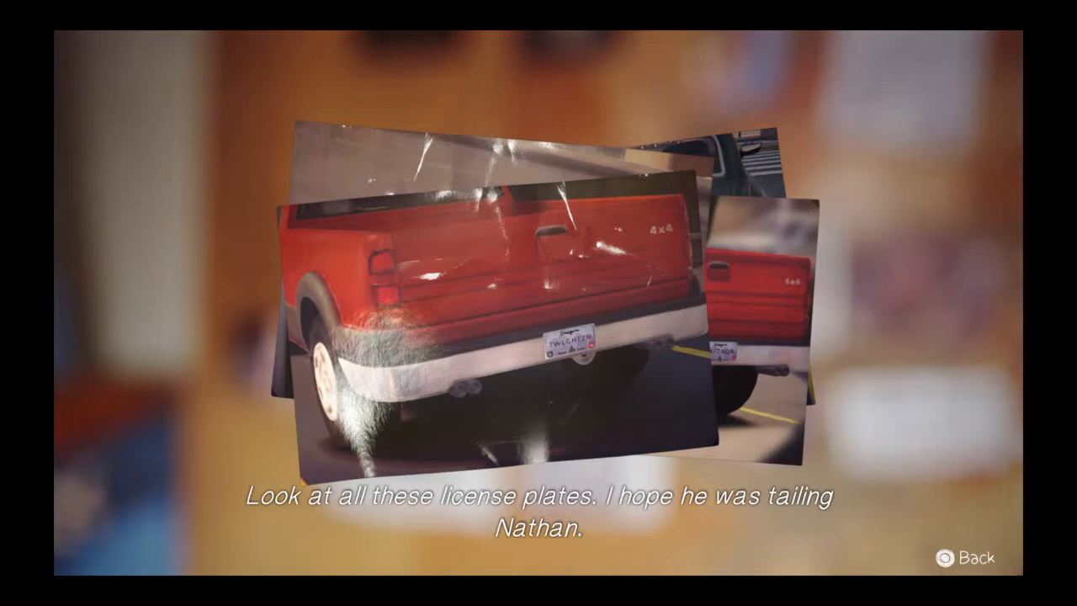
left_click(972, 559)
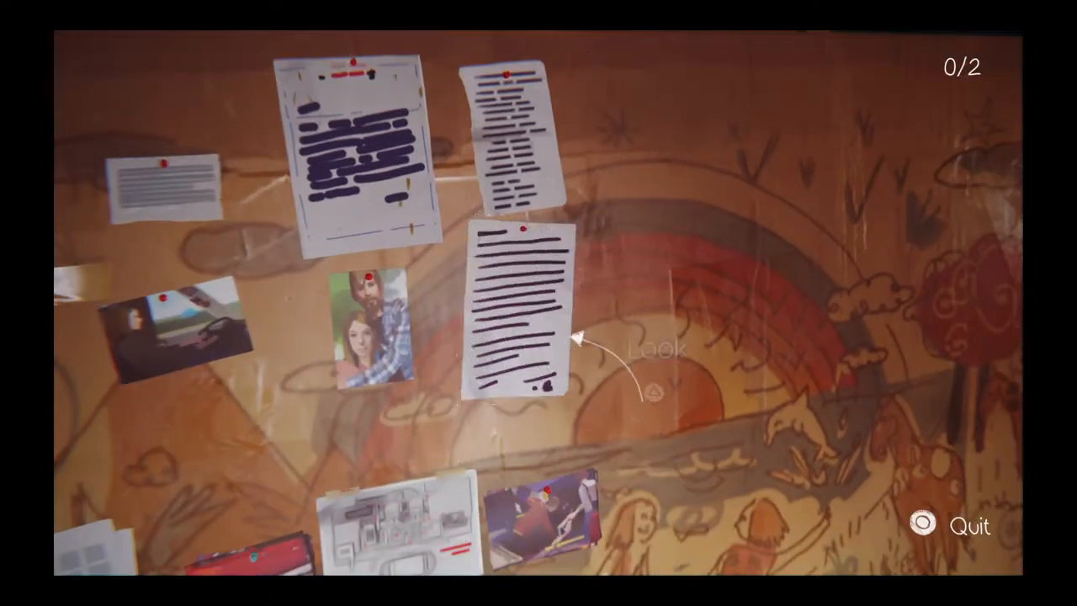
- Pick a typed document as a clue on David's board
left_click(520, 312)
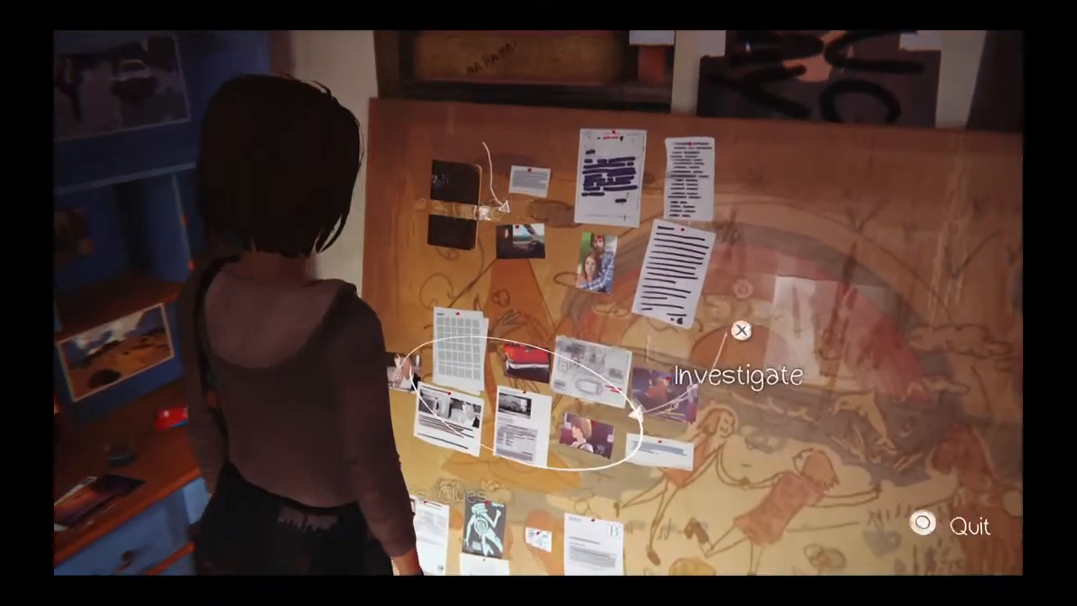
- Investigate the board up close and try pairing the two typed documents
left_click(740, 330)
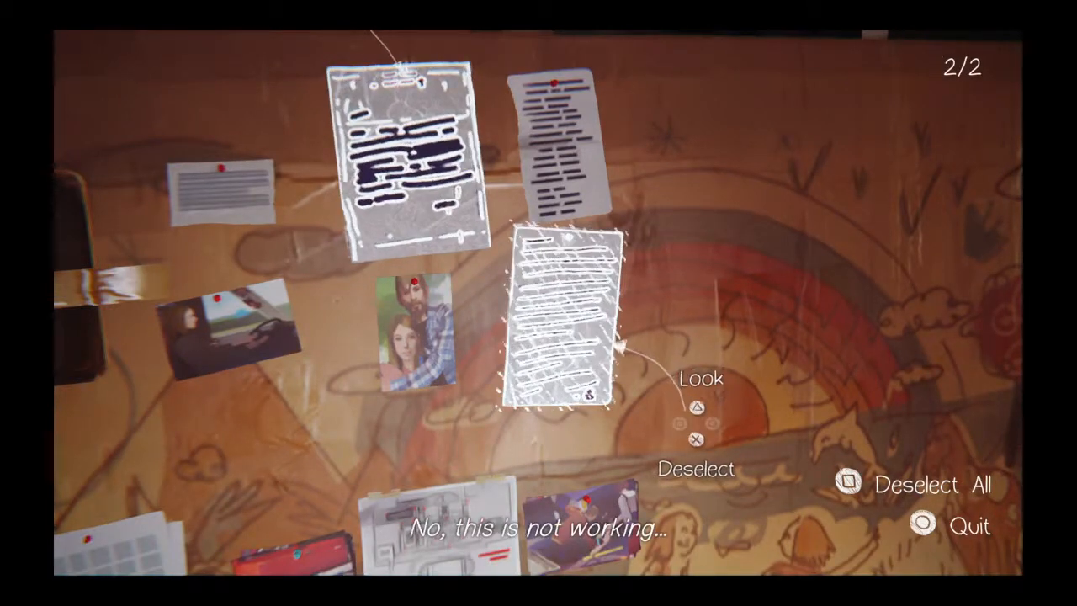
left_click(848, 484)
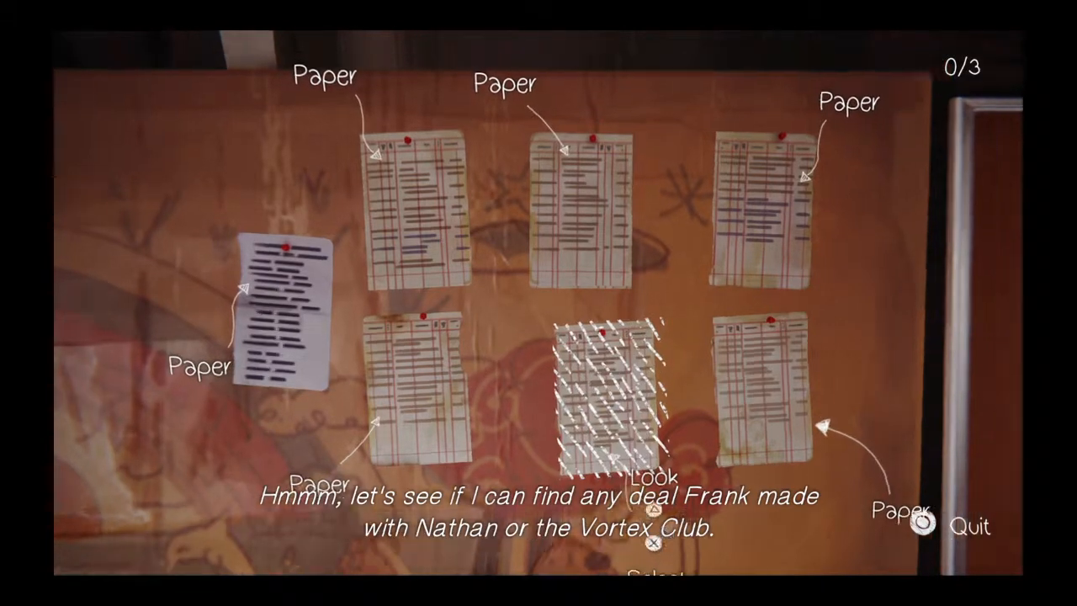
- Read one of Frank's ledger pages listing dog-named deals, then put it back
left_click(599, 390)
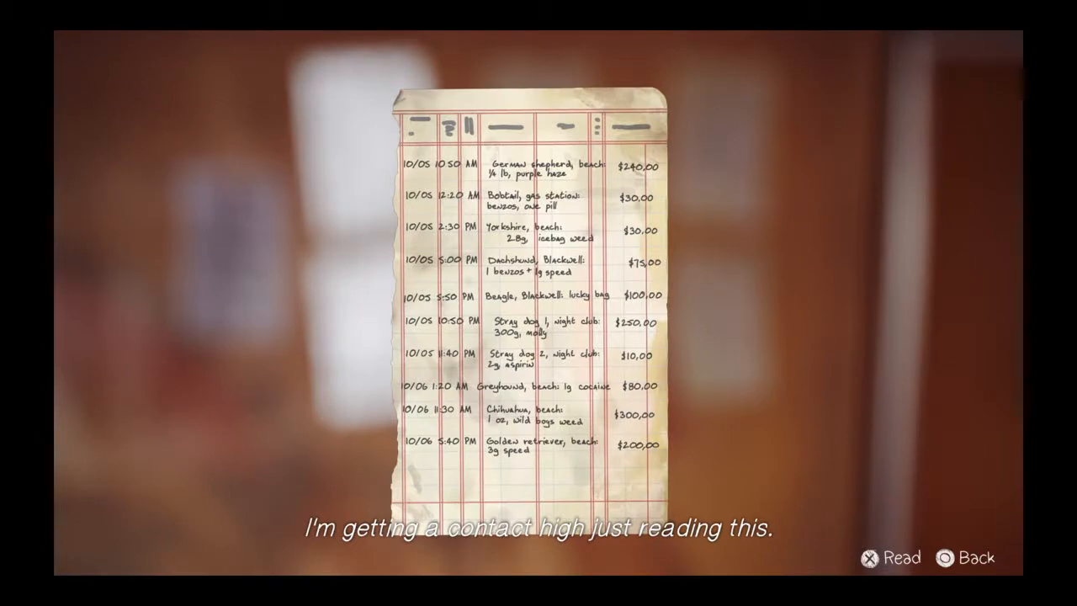
left_click(944, 557)
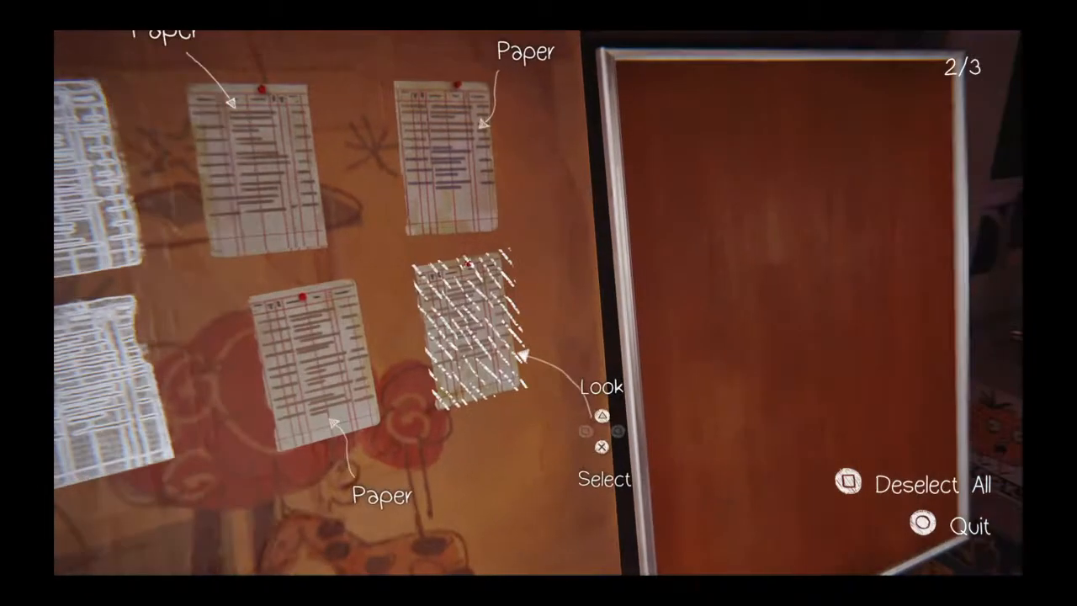